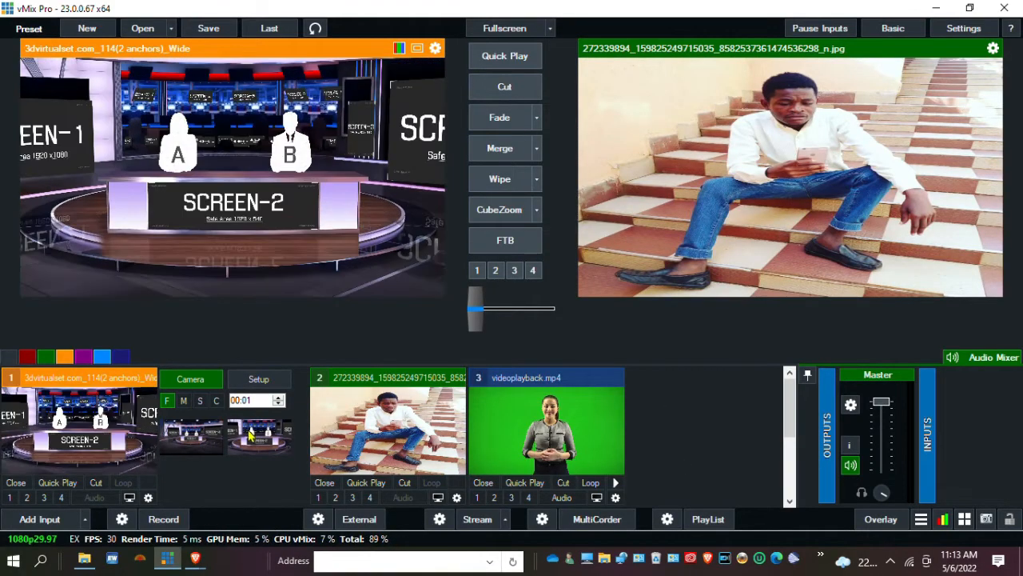
- Key out the presenter clip's green backdrop with the auto colour key picker
left_click(614, 483)
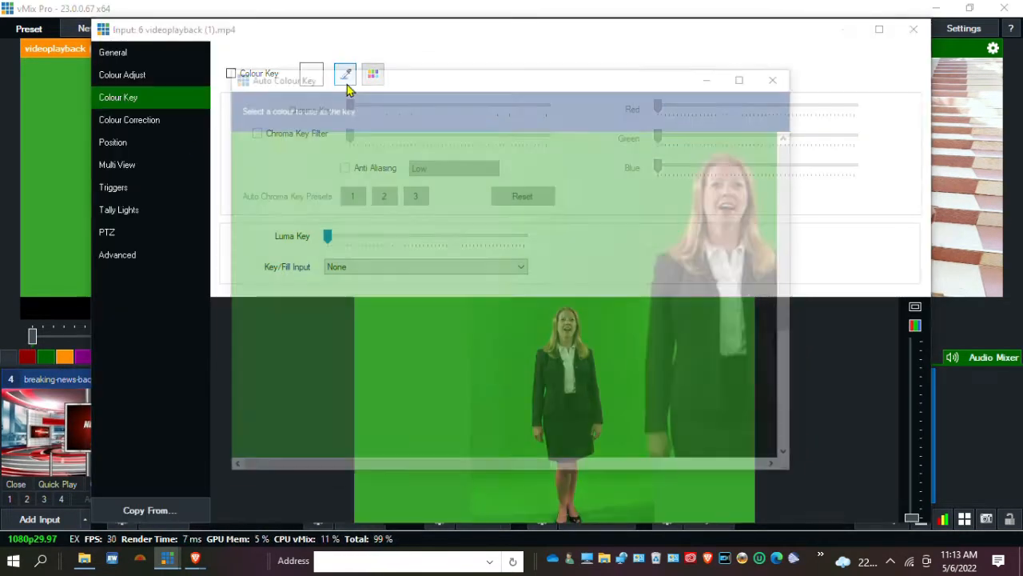
left_click(772, 80)
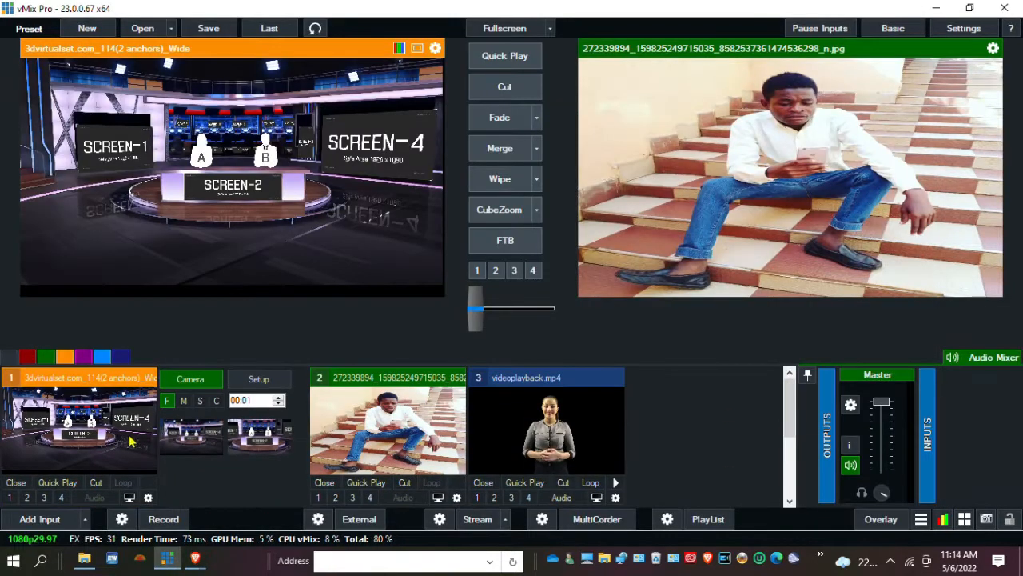
- Assign the breaking-news graphic to the virtual set's Screen_1 layer
left_click(259, 379)
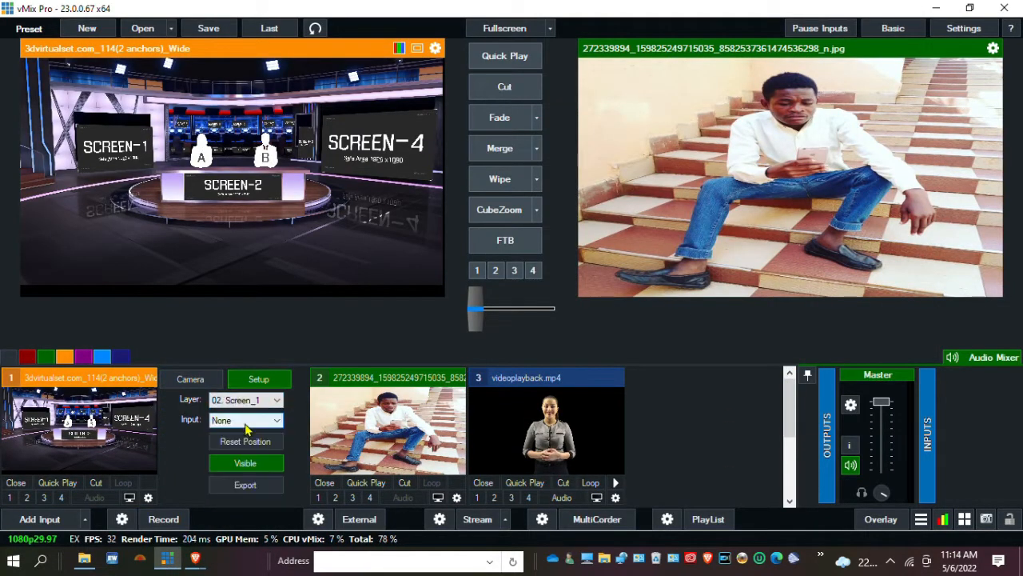
left_click(247, 419)
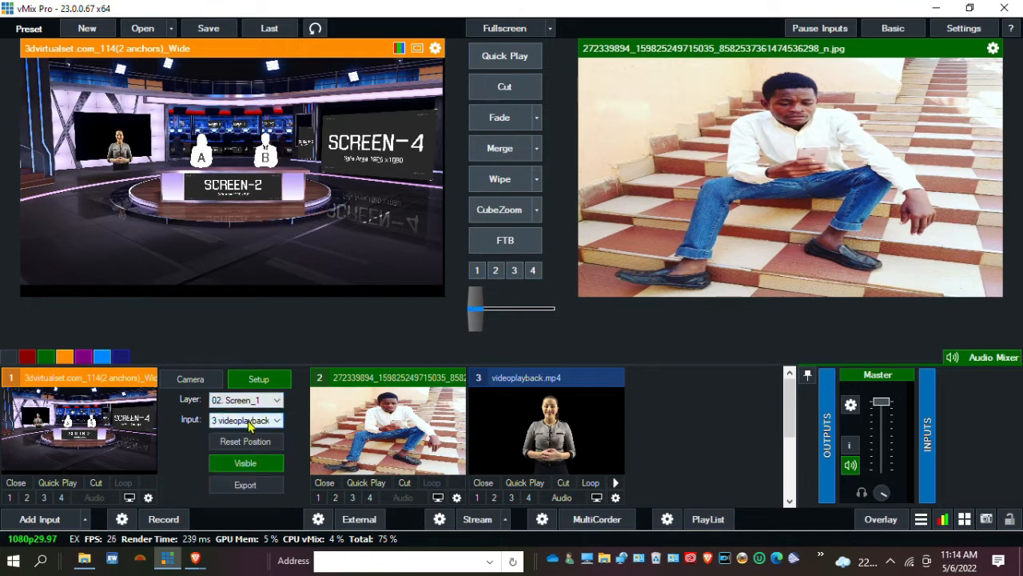
left_click(190, 377)
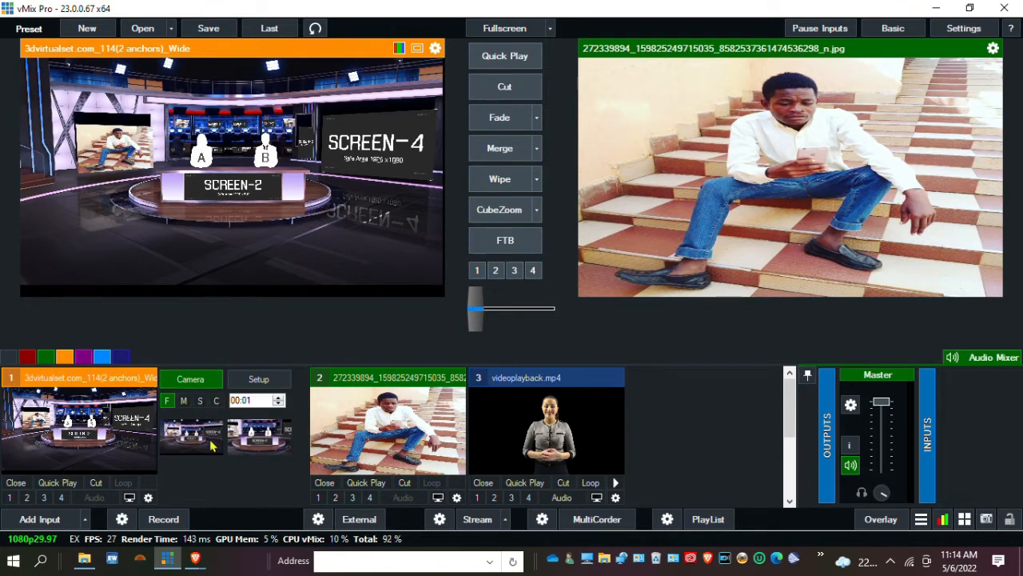
left_click(259, 378)
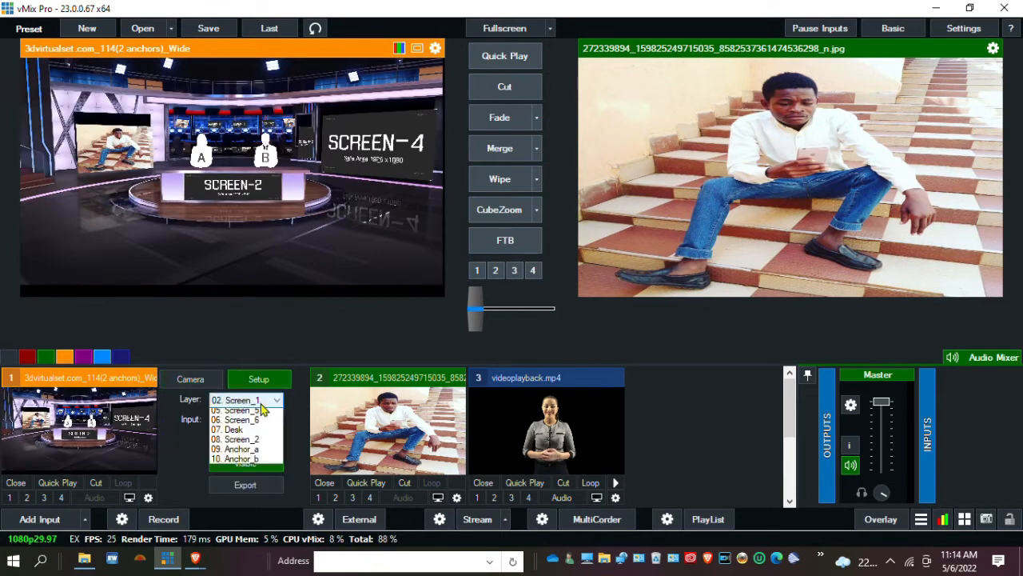
- Place the keyed presenter at anchor desk A and begin assigning the second presenter to desk B
left_click(243, 419)
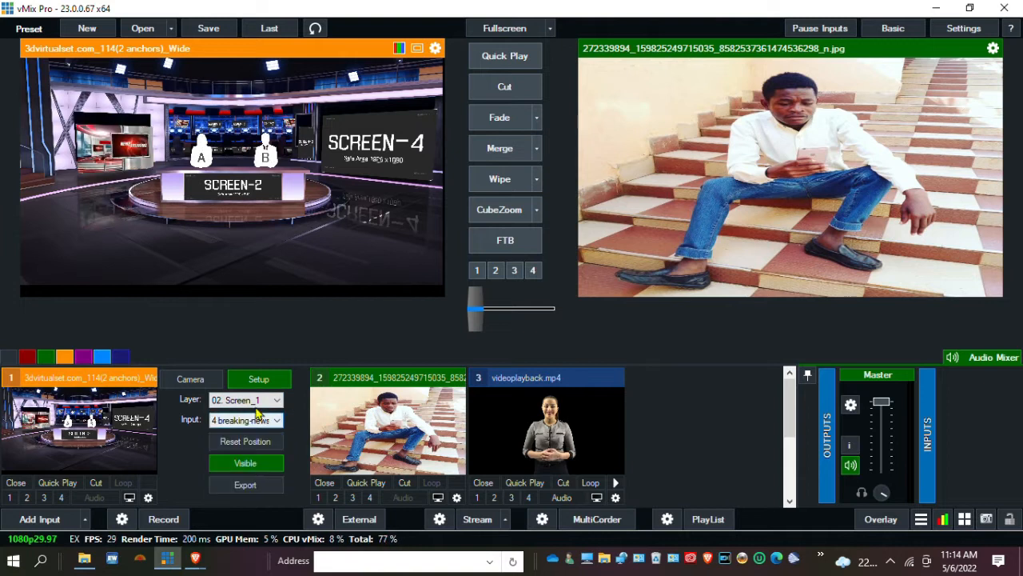
left_click(275, 399)
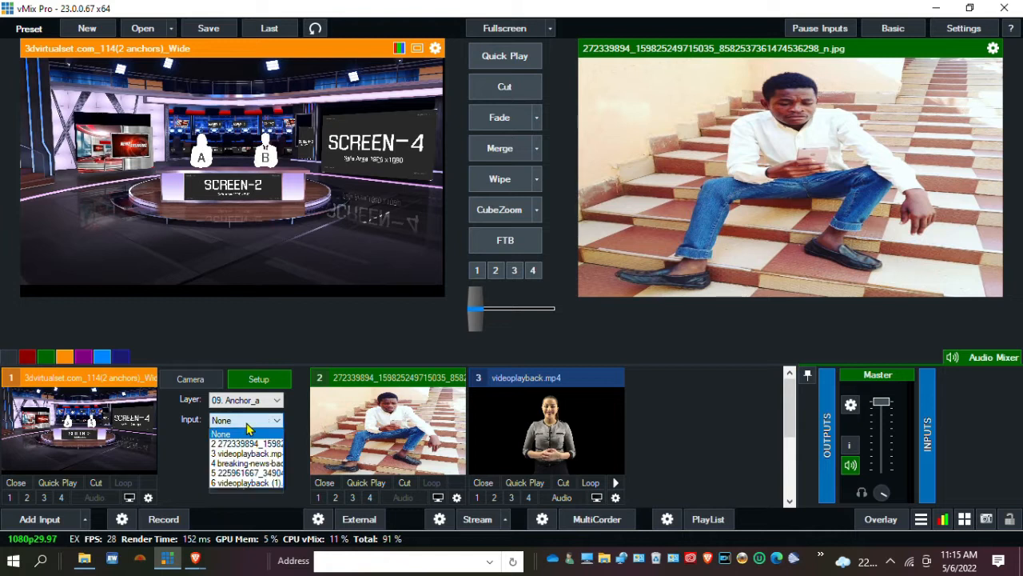
left_click(246, 399)
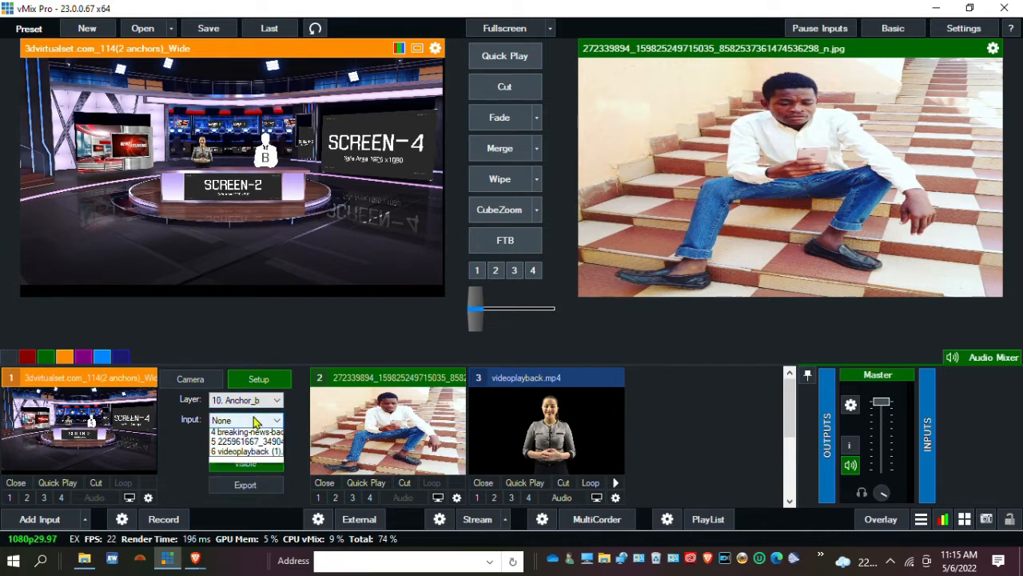
left_click(246, 419)
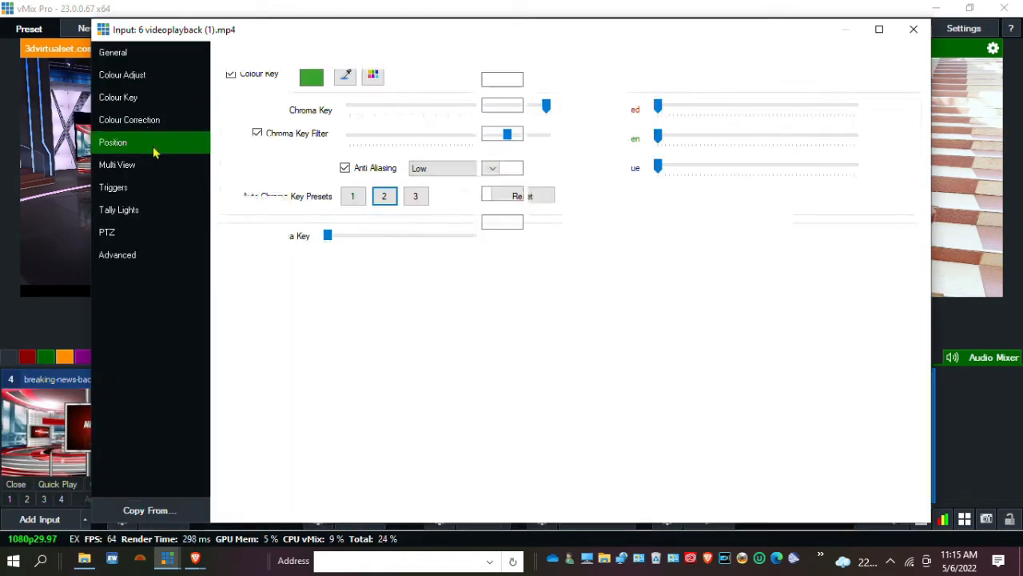
- Rescale and reposition the second presenter with Zoom and Pan so she fits anchor desk B
left_click(112, 140)
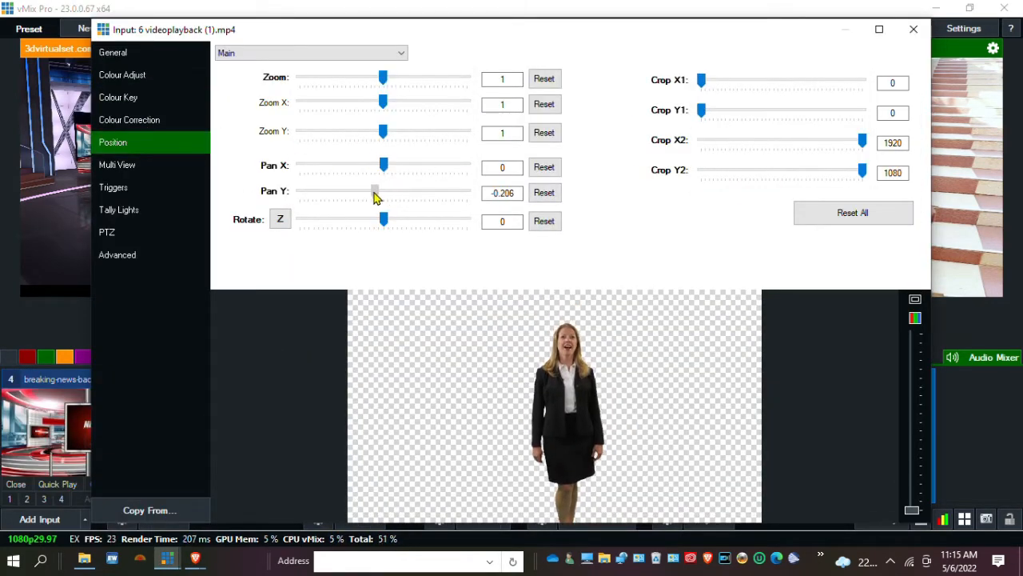
left_click(915, 29)
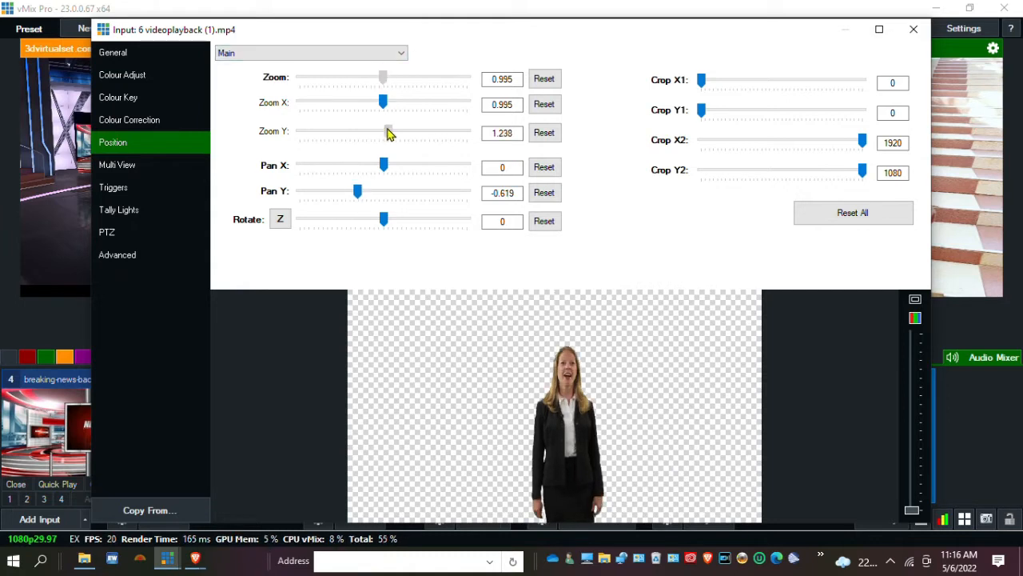
left_click_drag(383, 102, 391, 102)
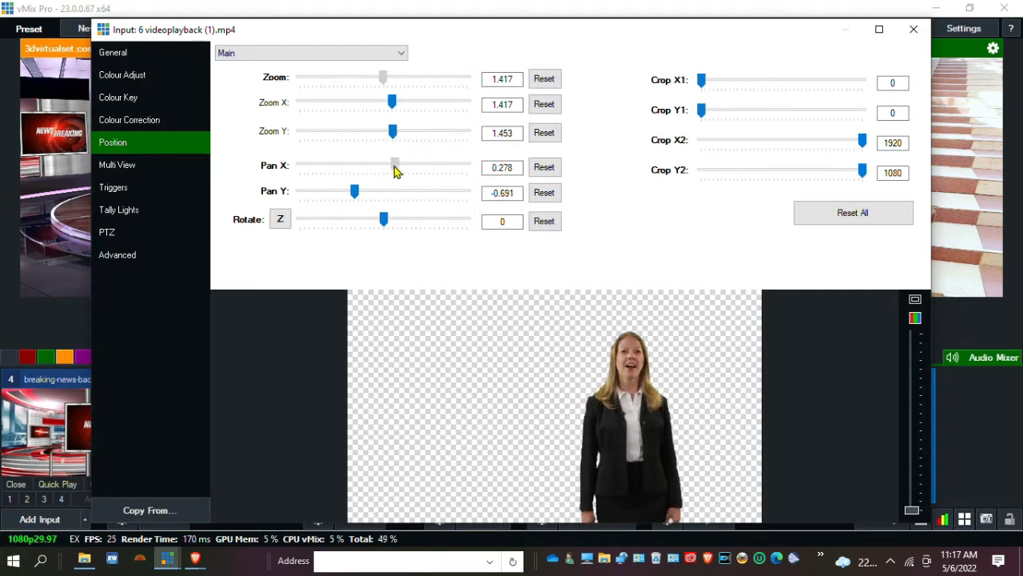
left_click_drag(392, 102, 403, 103)
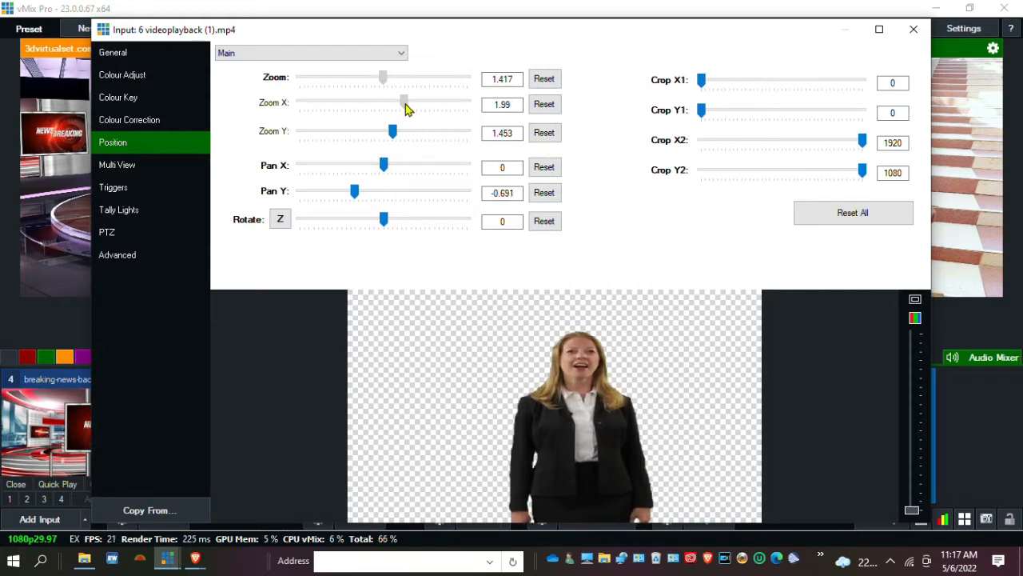
left_click(915, 29)
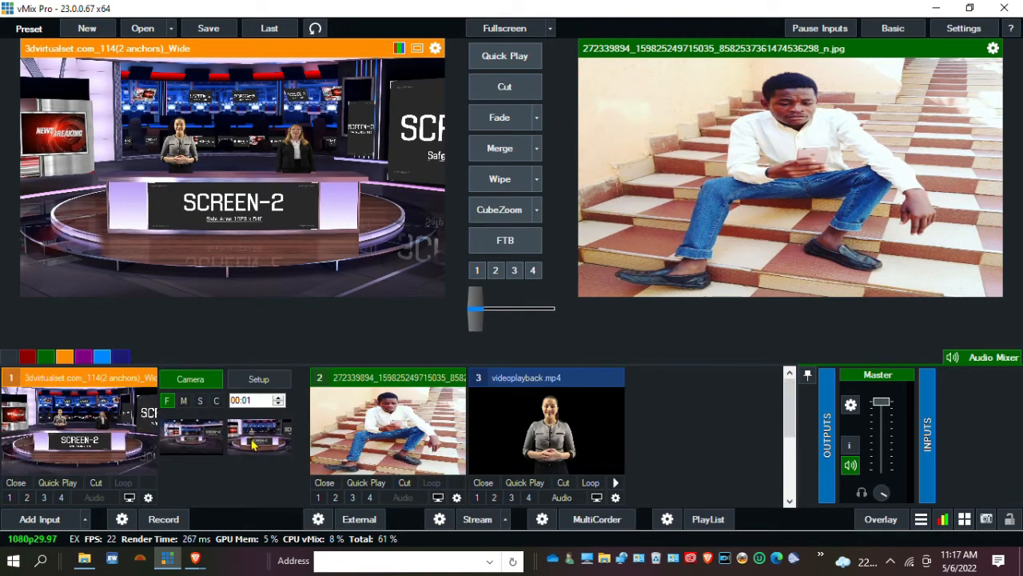
- Browse the virtual set's layer list to another Screen layer for assignment
left_click(259, 378)
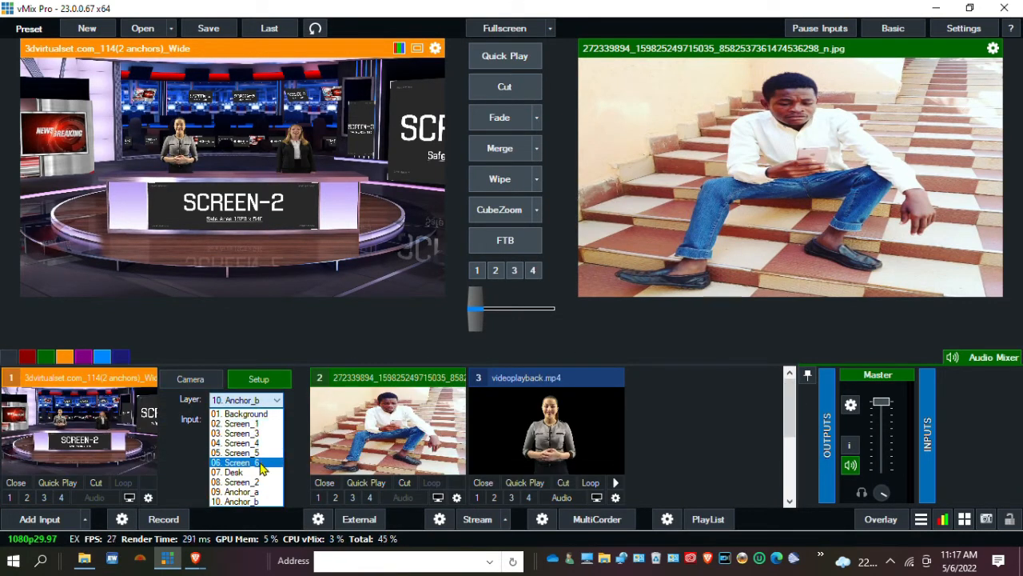
mouse_move(256, 433)
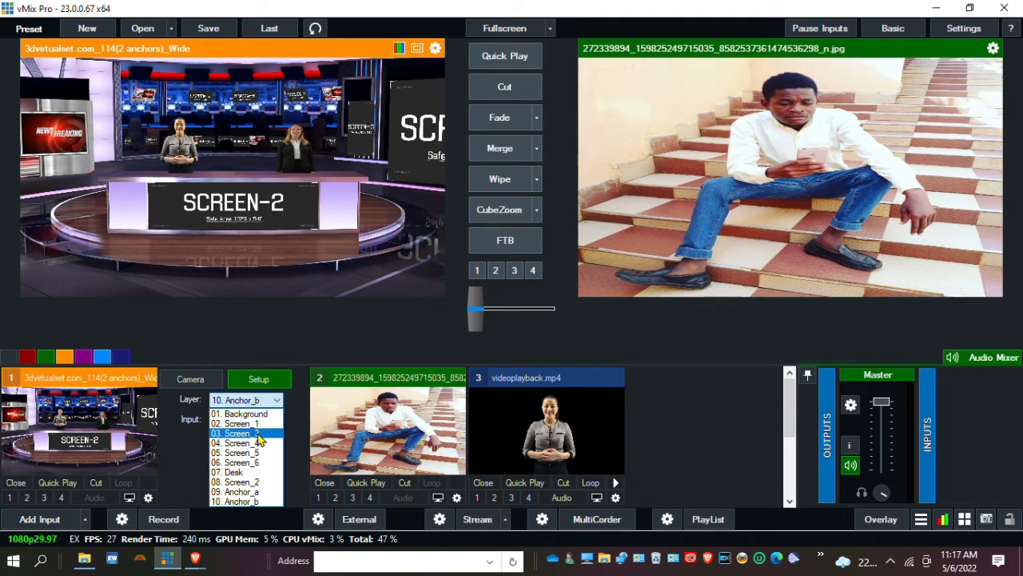
left_click(242, 451)
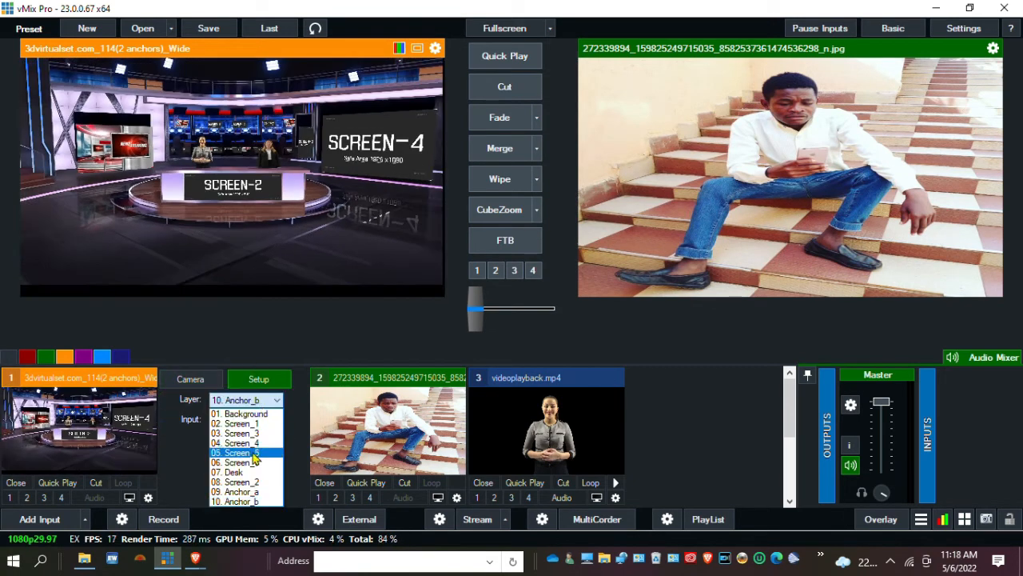